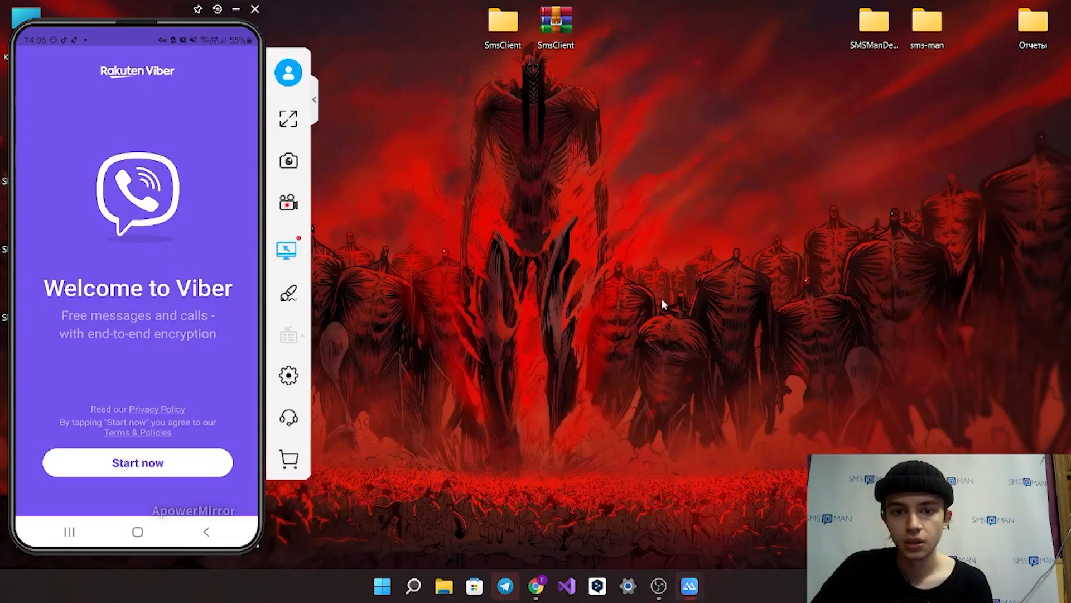
{"action": "mouse_move", "coordinate": [550, 335]}
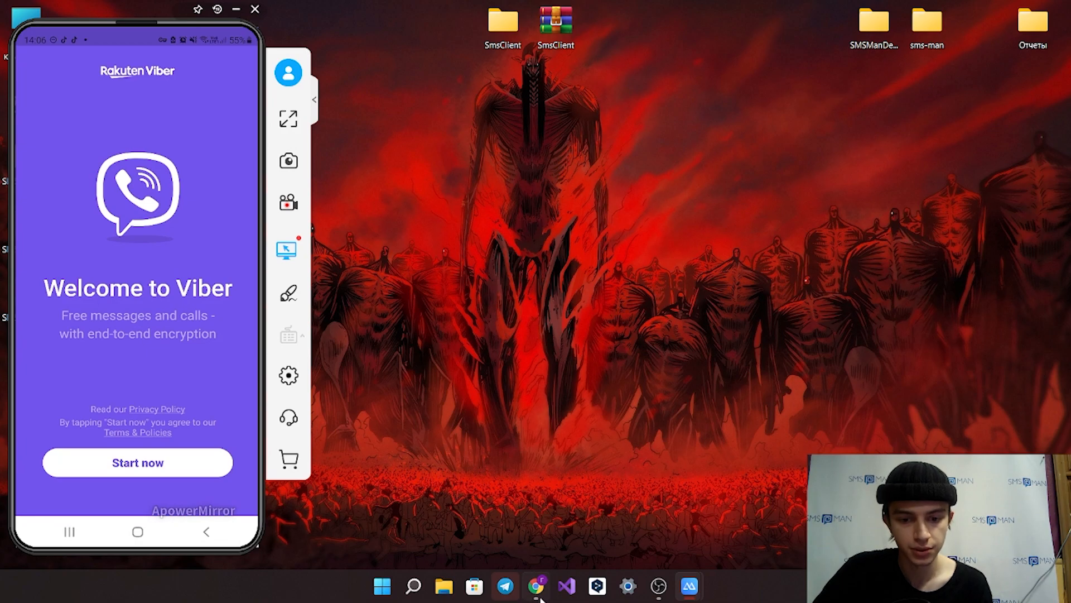
- On sms-man.com, pick United States of America as the country and scroll to its service prices
{"action": "left_click", "coordinate": [537, 587]}
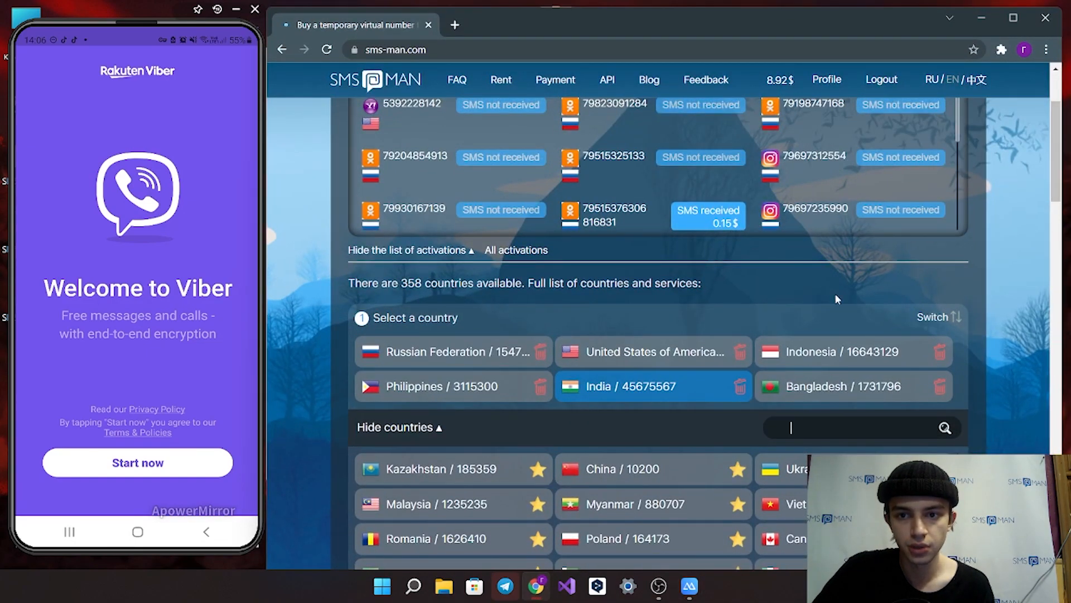
{"action": "scroll", "scroll_direction": "up", "scroll_amount": 3}
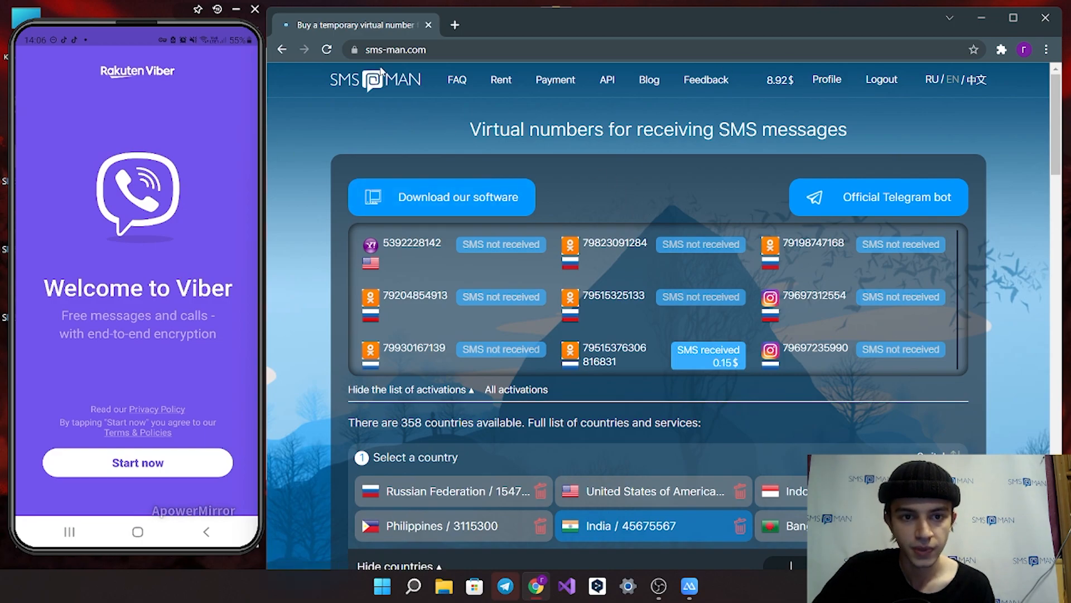
{"action": "left_click", "coordinate": [374, 79]}
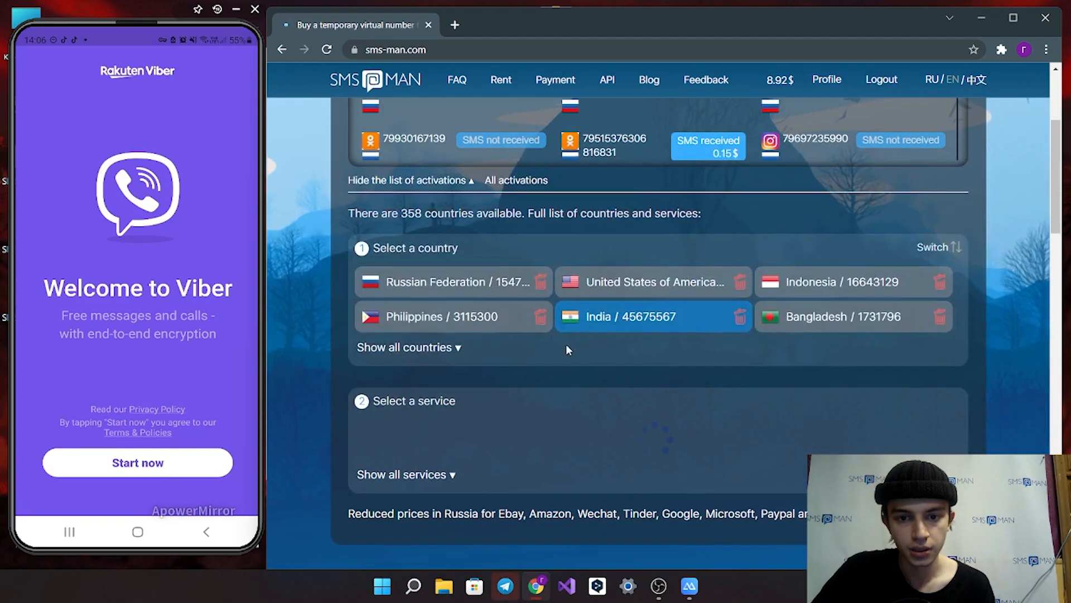
{"action": "left_click", "coordinate": [450, 316]}
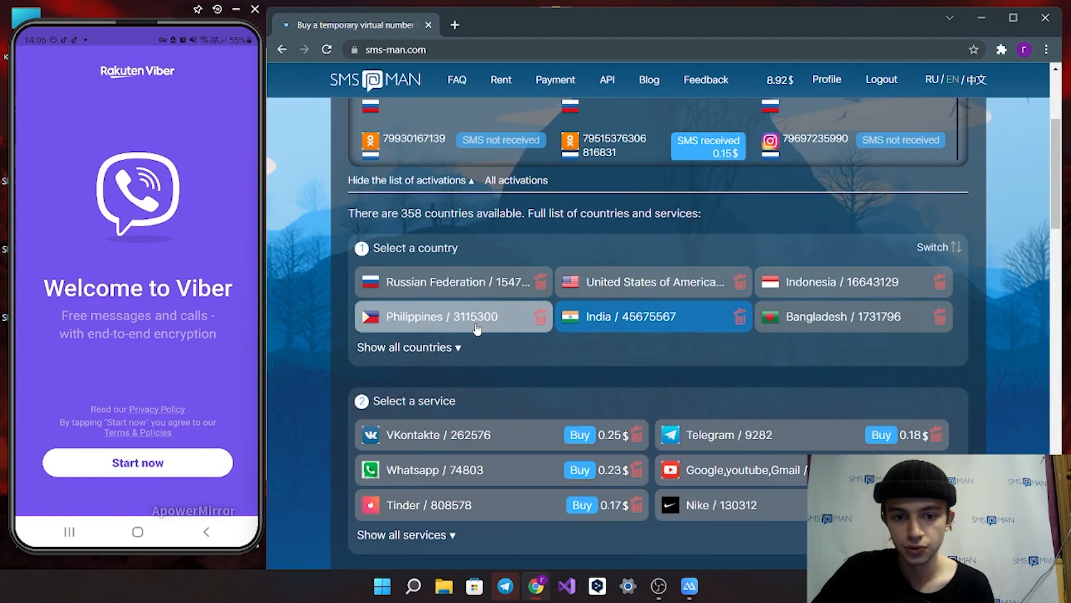
{"action": "left_click", "coordinate": [405, 347]}
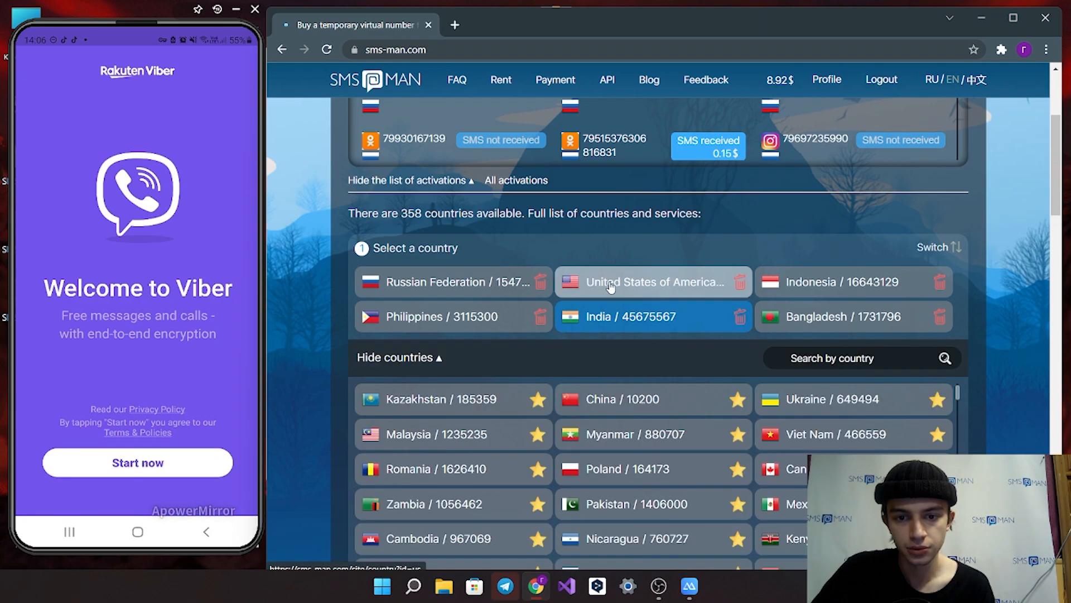
{"action": "scroll", "scroll_direction": "down", "scroll_amount": 3}
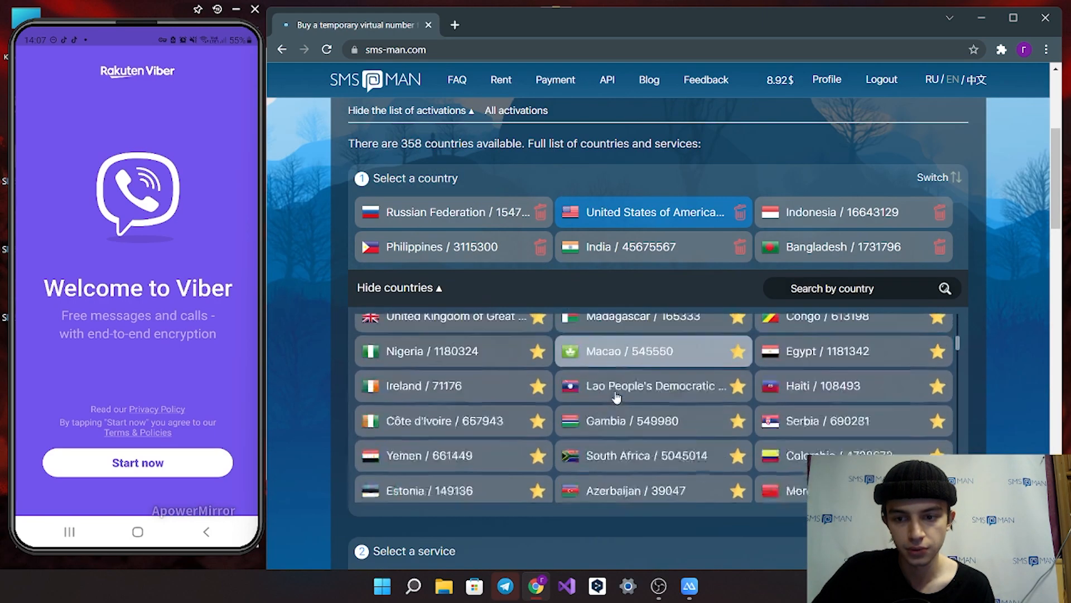
{"action": "scroll", "scroll_direction": "down", "scroll_amount": 3}
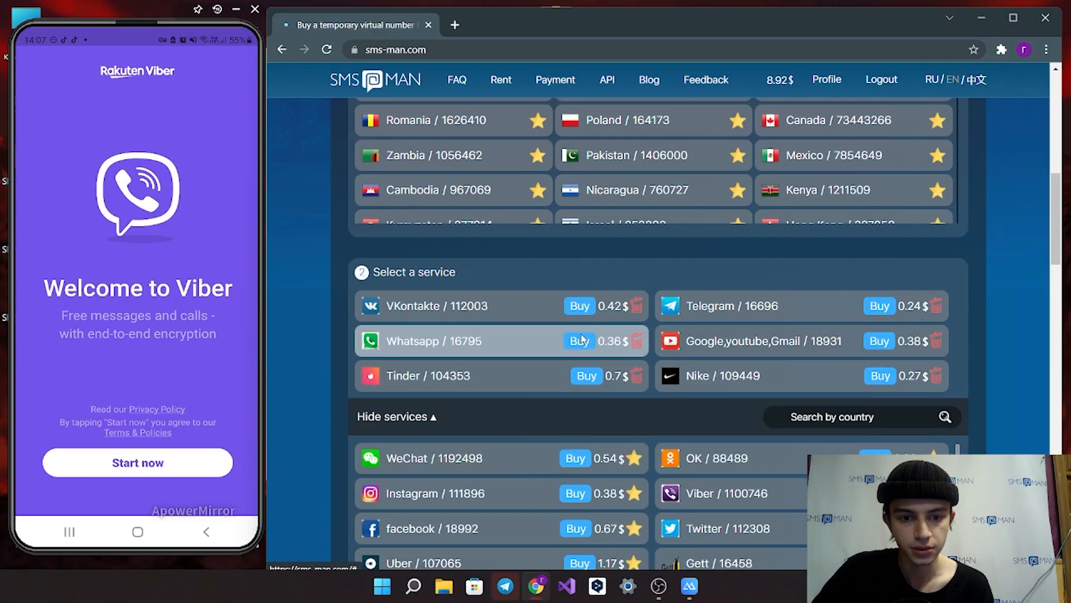
{"action": "scroll", "scroll_direction": "down", "scroll_amount": 3}
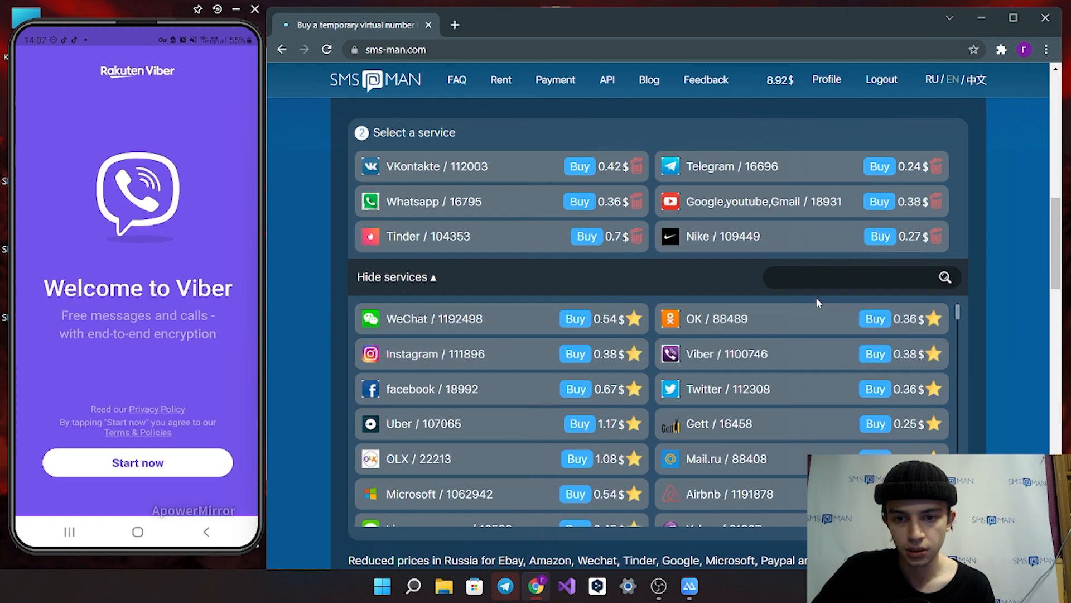
{"action": "left_click", "coordinate": [847, 277]}
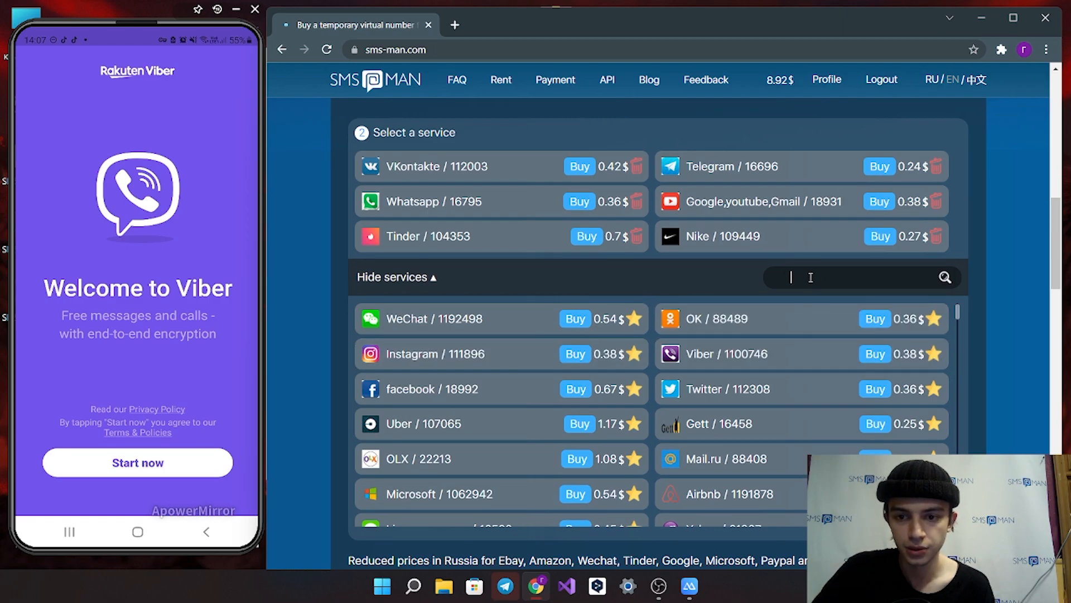
{"action": "type", "text": "vi"}
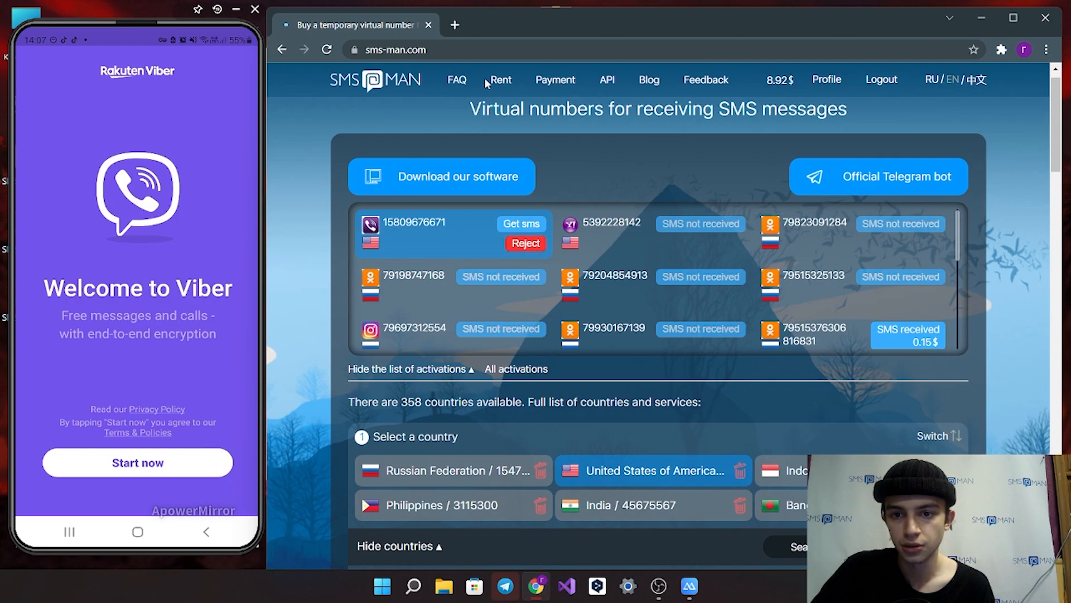
{"action": "mouse_move", "coordinate": [355, 229]}
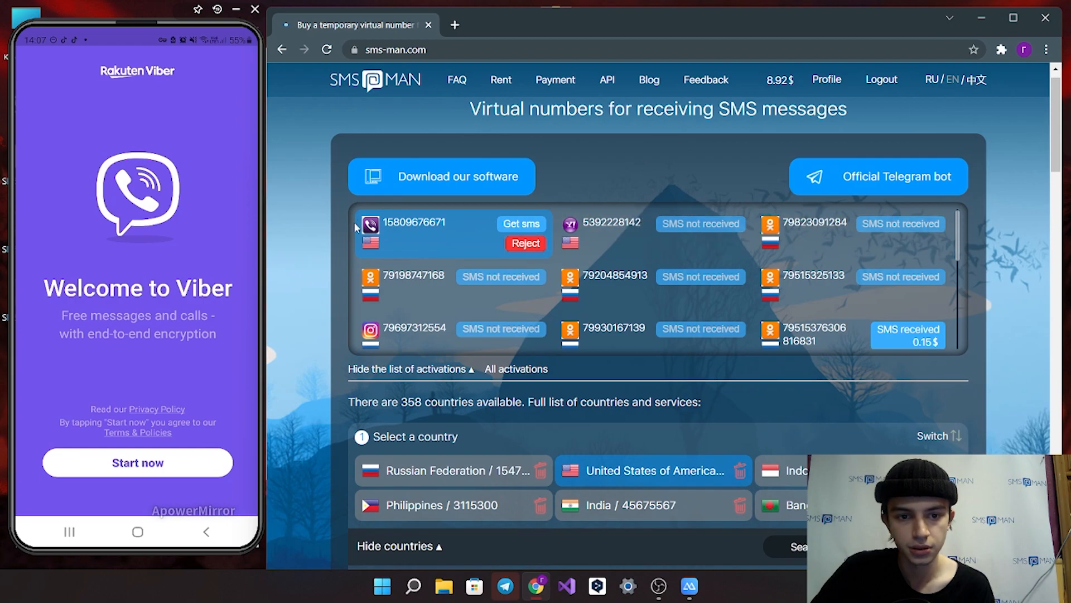
{"action": "double_click", "coordinate": [413, 222]}
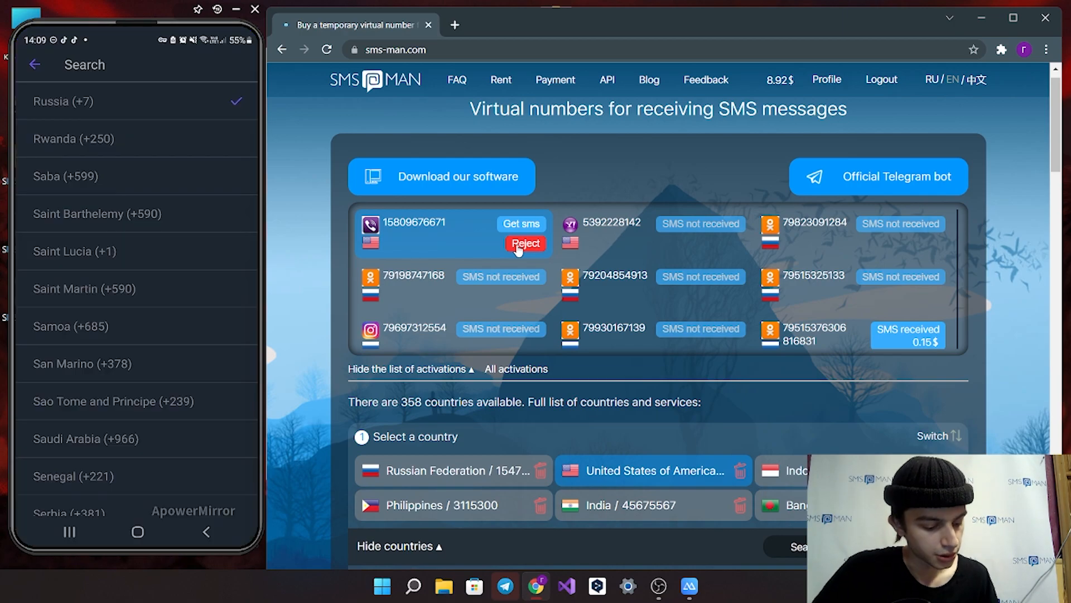
{"action": "scroll", "scroll_direction": "down", "scroll_amount": 3}
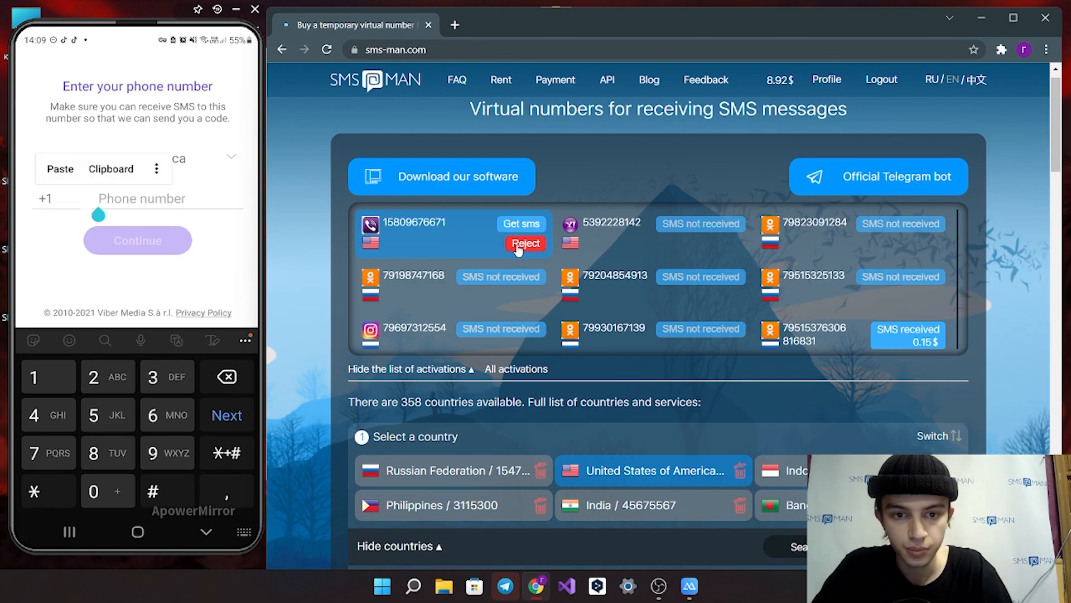
{"action": "mouse_move", "coordinate": [247, 226]}
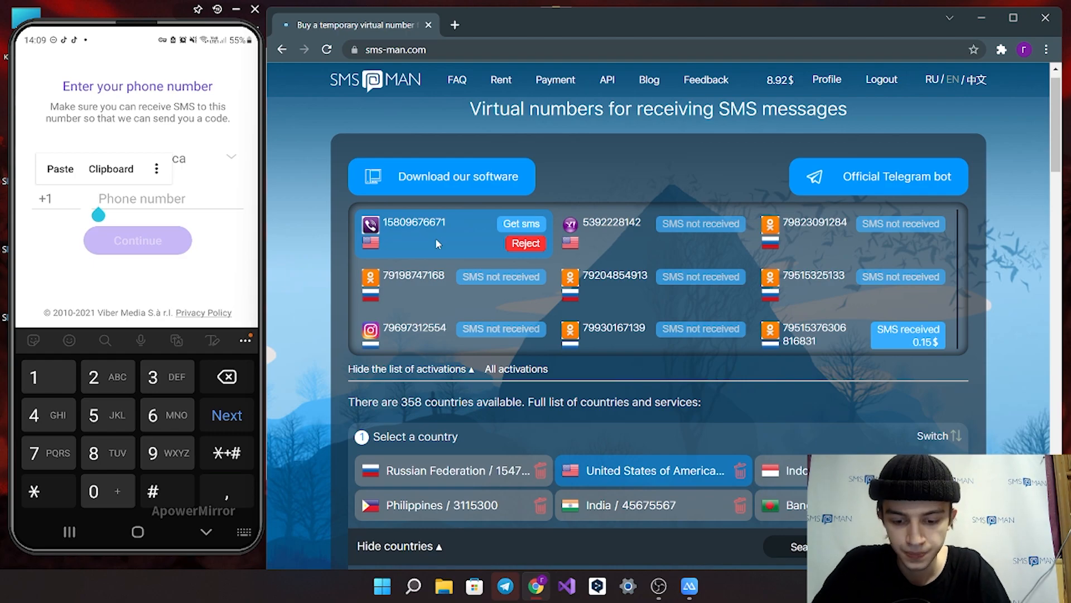
{"action": "type", "text": "580-967-6"}
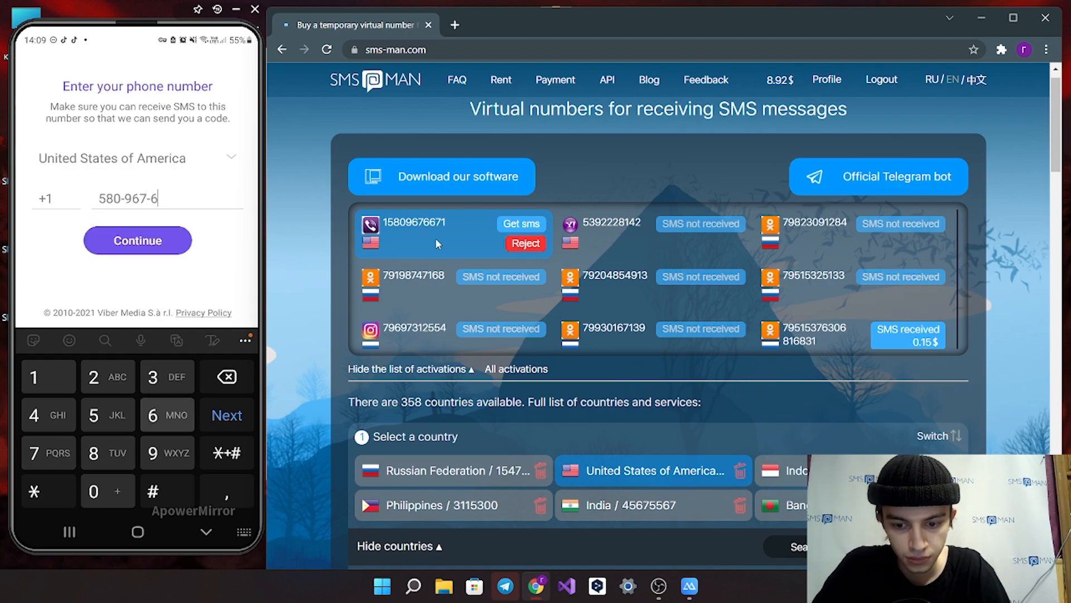
{"action": "left_click", "coordinate": [138, 240]}
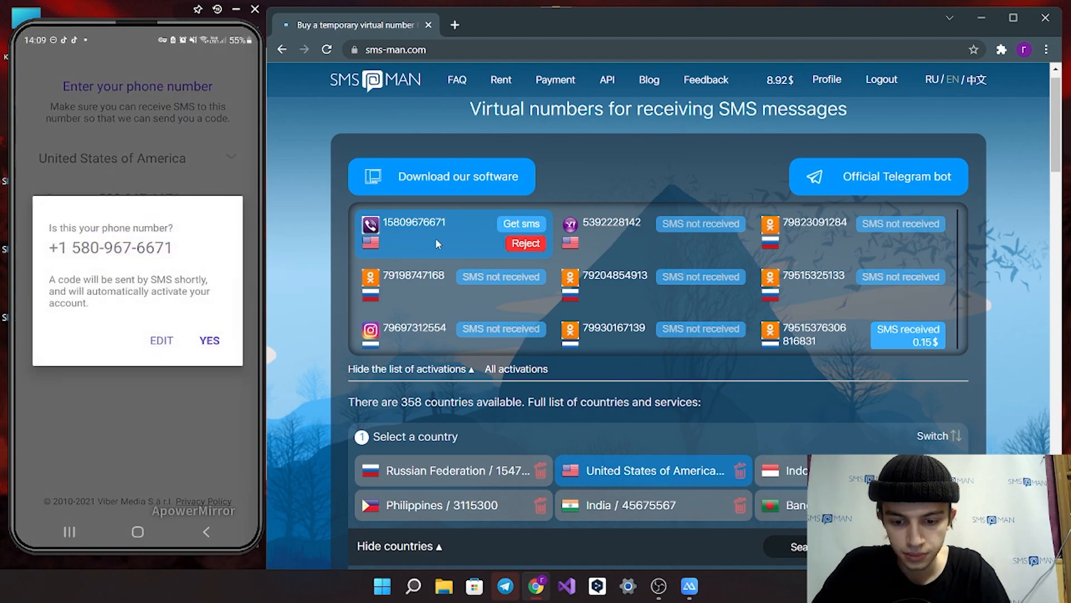
{"action": "left_click", "coordinate": [209, 340]}
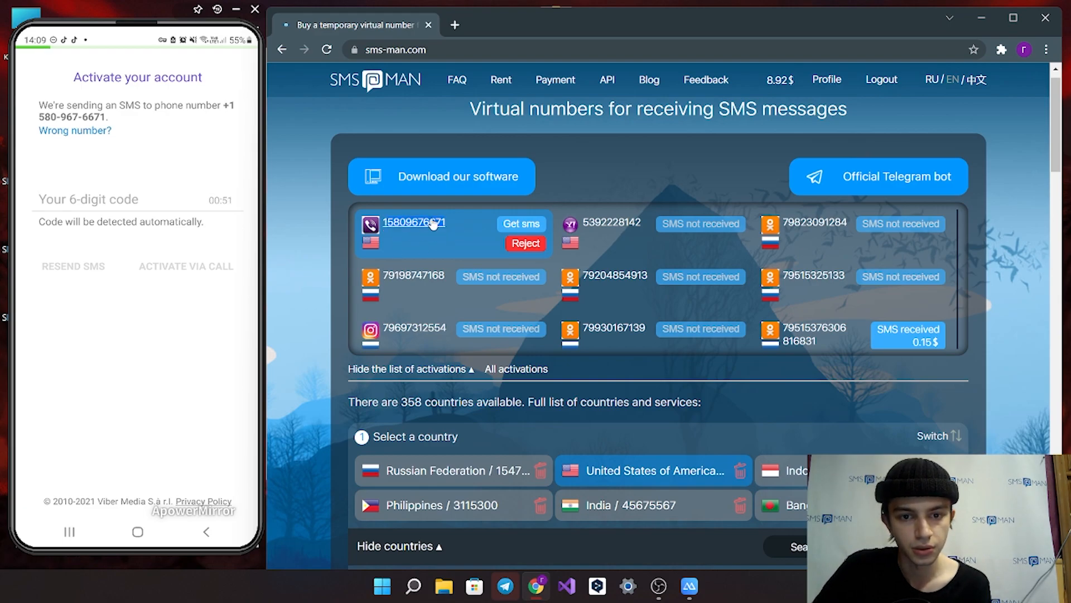
{"action": "mouse_move", "coordinate": [445, 228]}
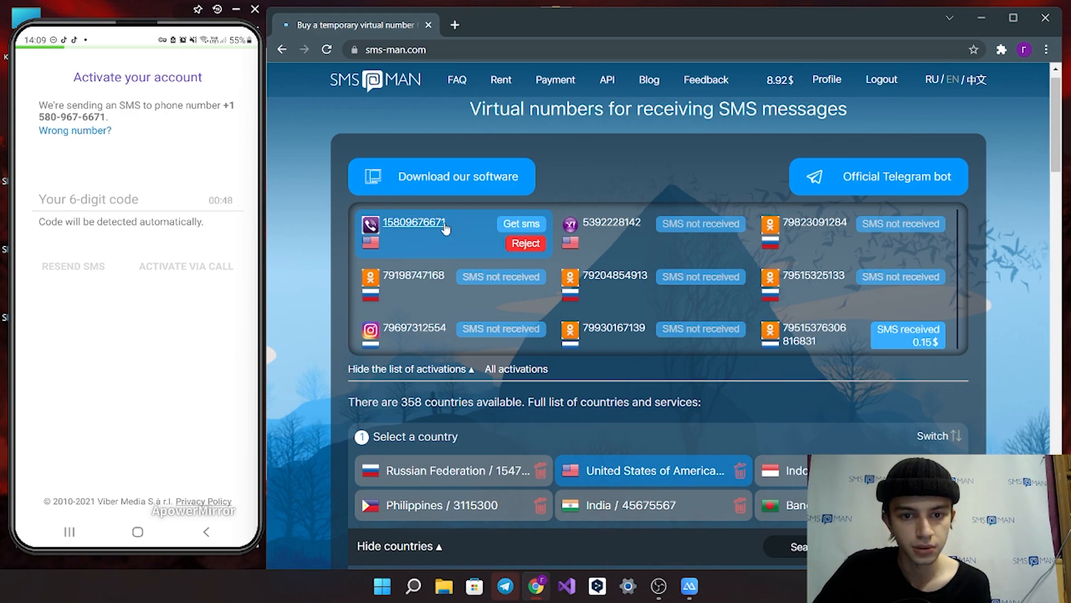
{"action": "left_click", "coordinate": [520, 223]}
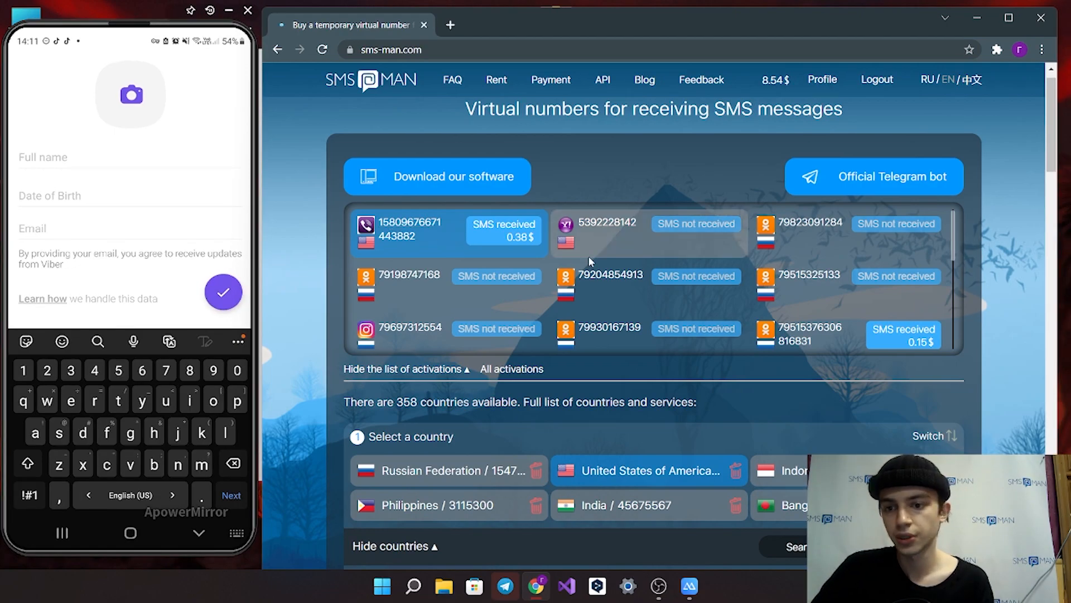
{"action": "scroll", "scroll_direction": "down", "scroll_amount": 3}
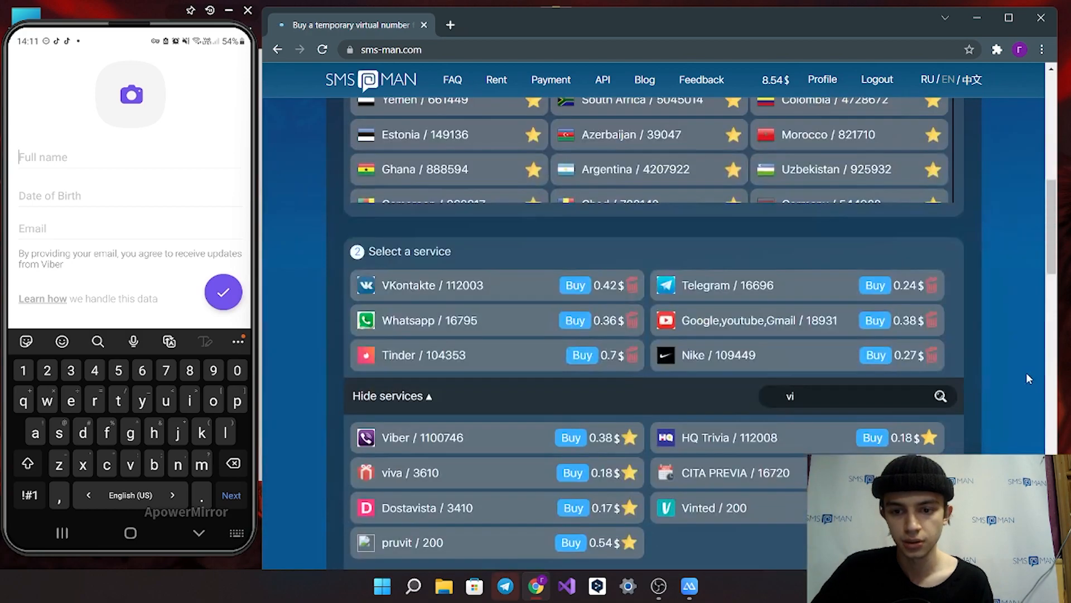
{"action": "scroll", "scroll_direction": "down", "scroll_amount": 3}
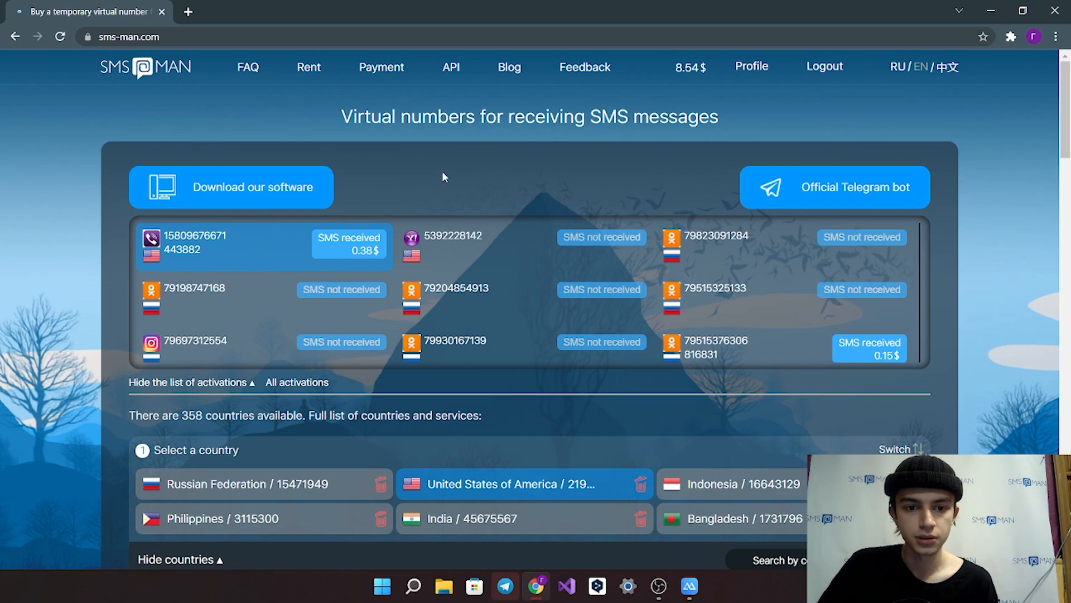
{"action": "mouse_move", "coordinate": [551, 171]}
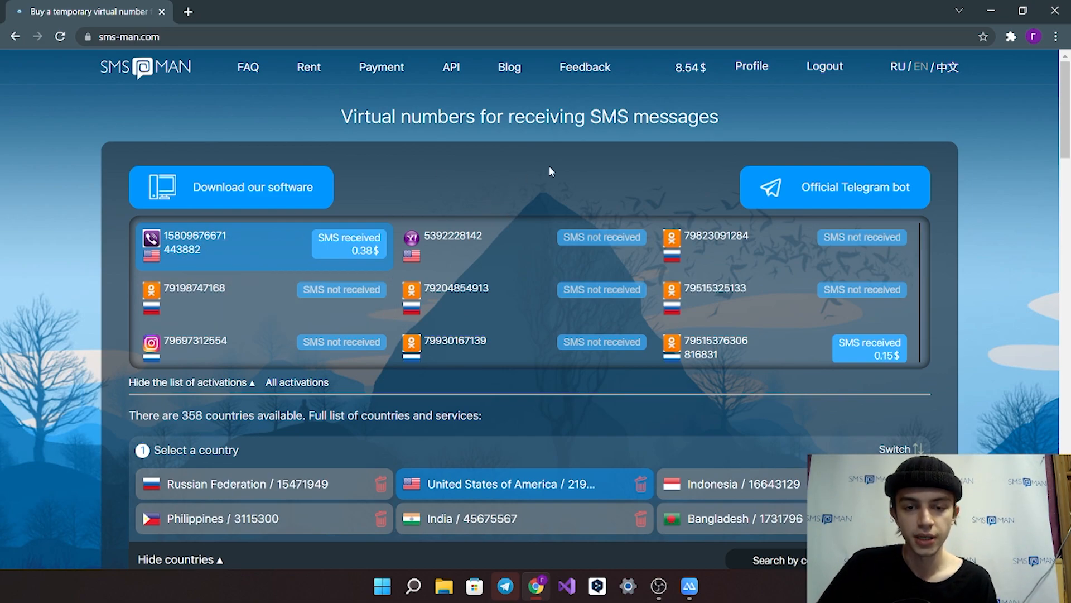
{"action": "mouse_move", "coordinate": [231, 187]}
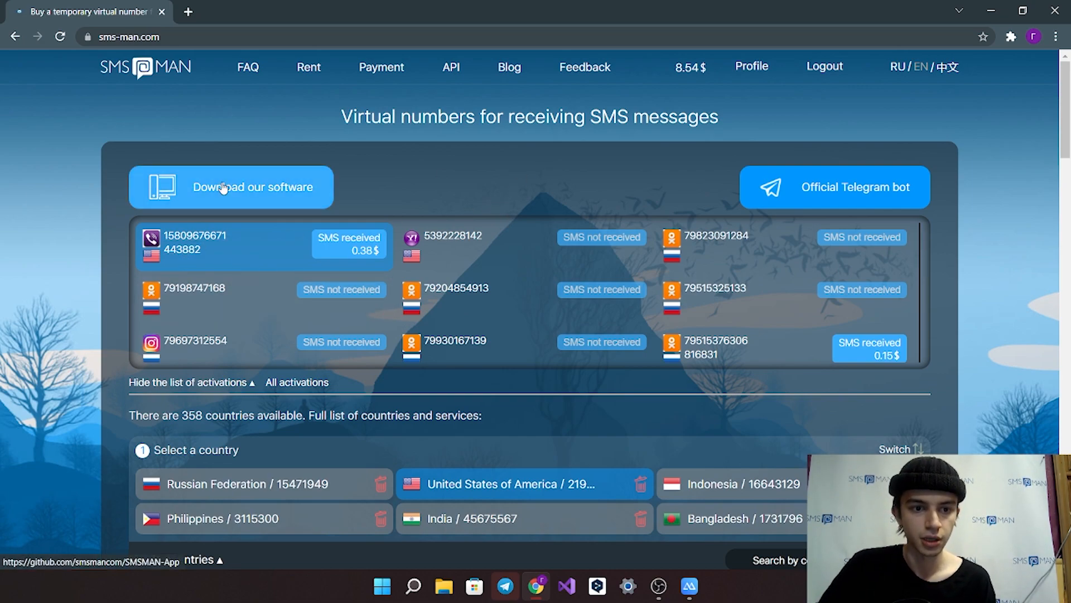
- Open the SMSMAN-App GitHub download page in a new tab, then return to sms-man.com
{"action": "left_click", "coordinate": [230, 186]}
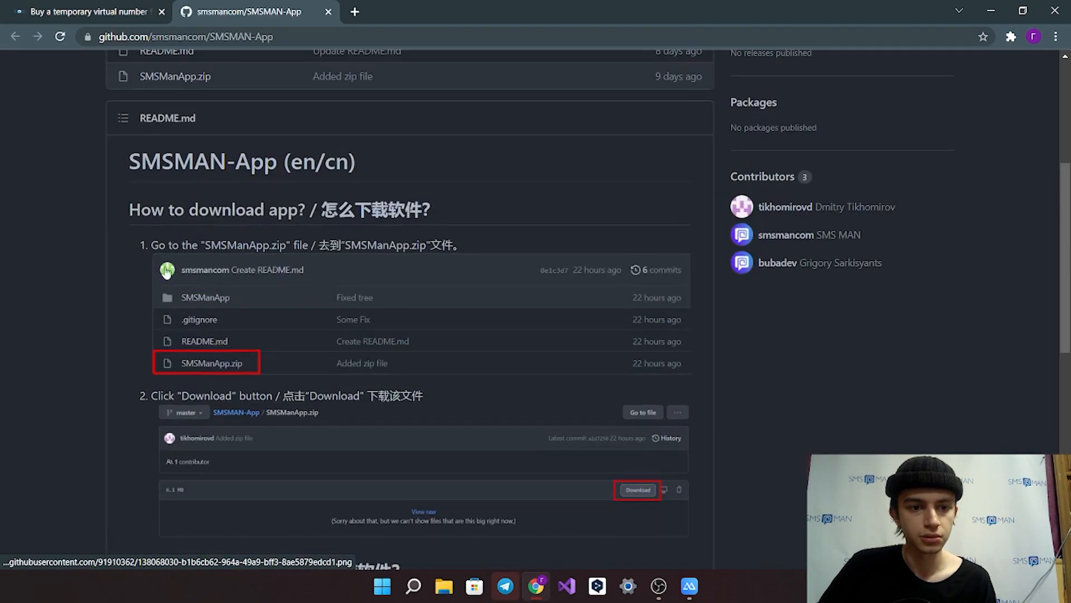
{"action": "left_click", "coordinate": [89, 12]}
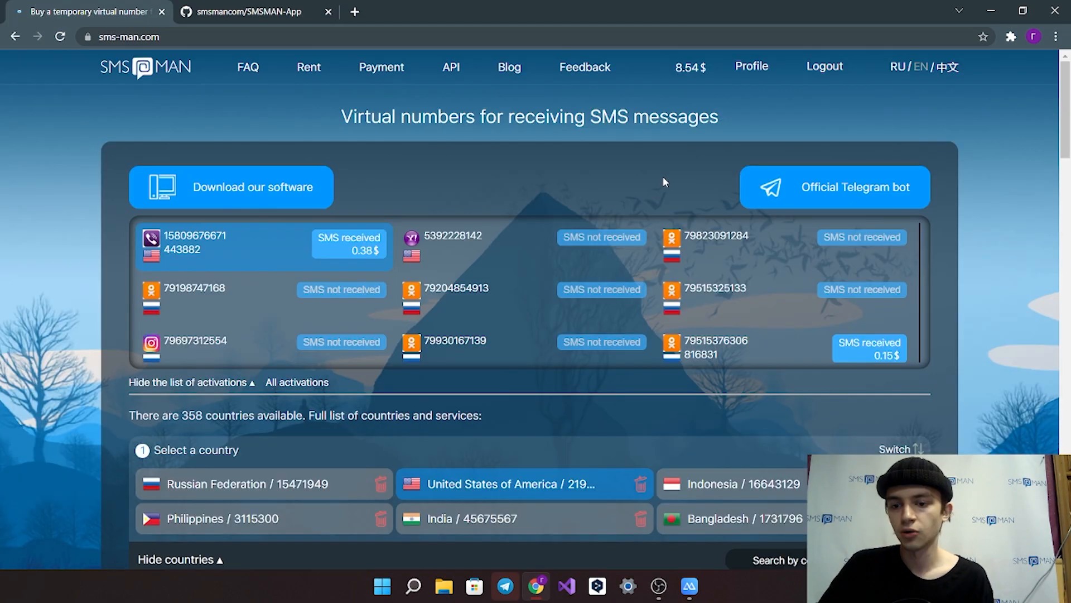
{"action": "mouse_move", "coordinate": [745, 194]}
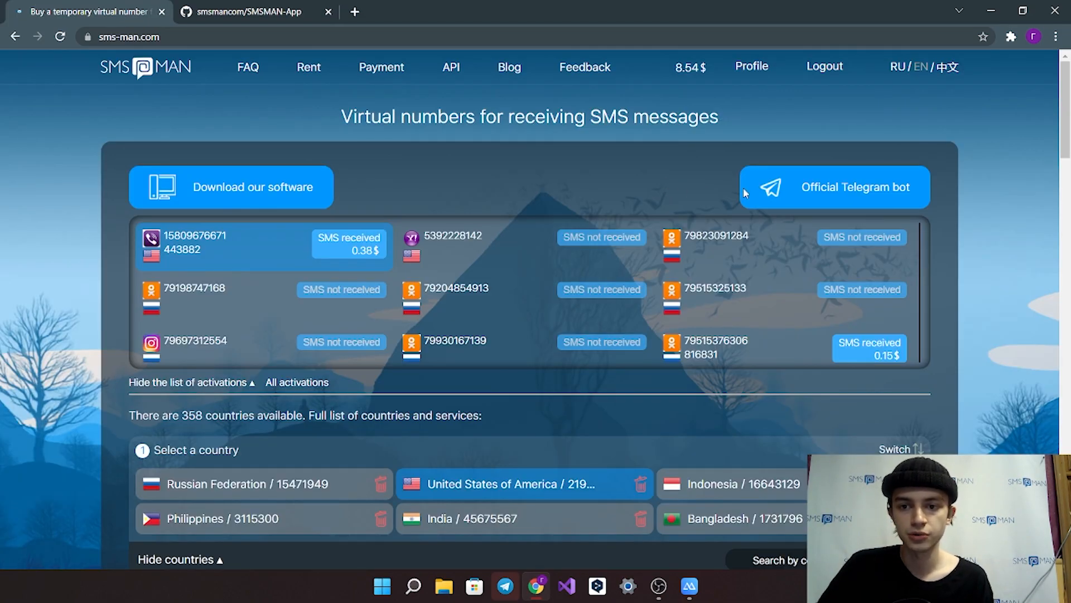